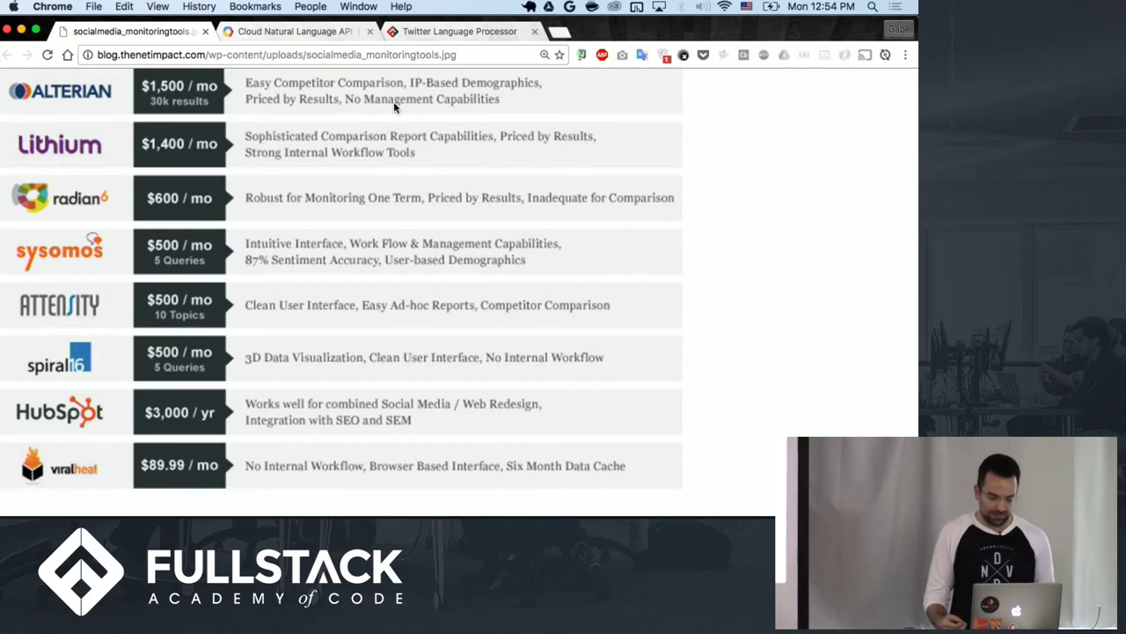
# Step: Switch from the monitoring tools chart to the Cloud Natural Language API overview
pyautogui.click(296, 32)
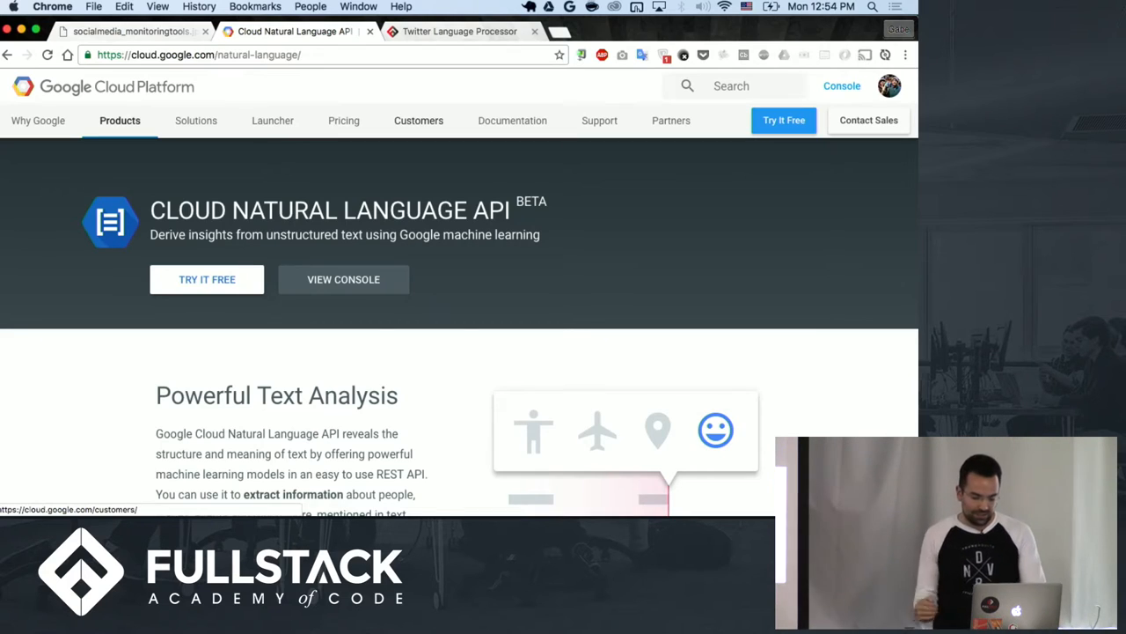
# Step: Switch to the local Twitter Language Processor sentiment app
pyautogui.click(457, 31)
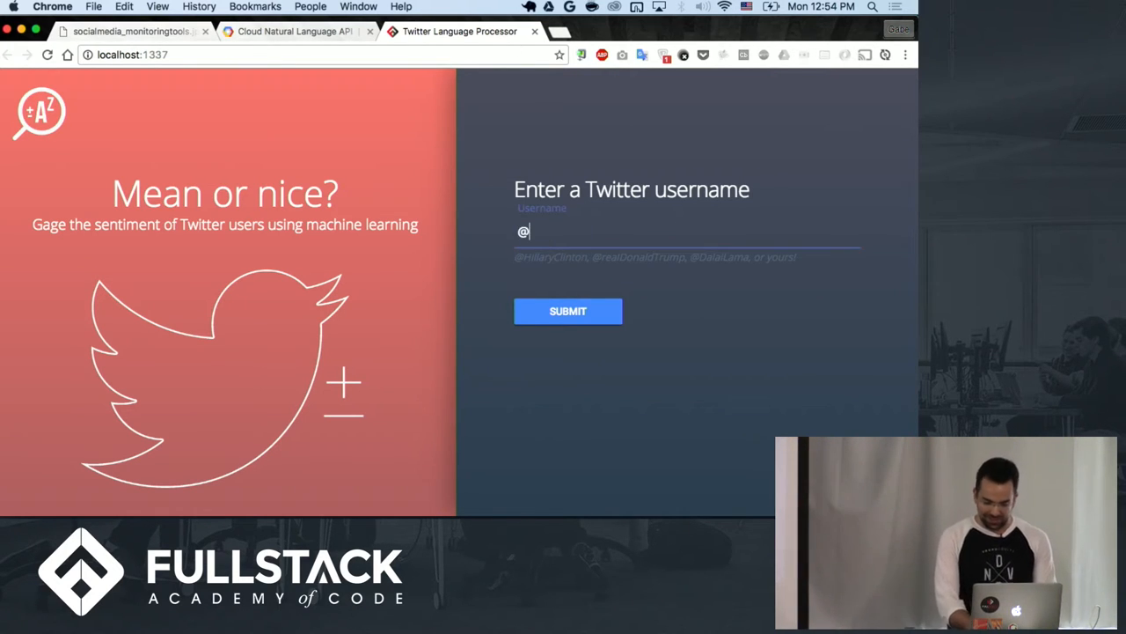
pyautogui.write('grod220')
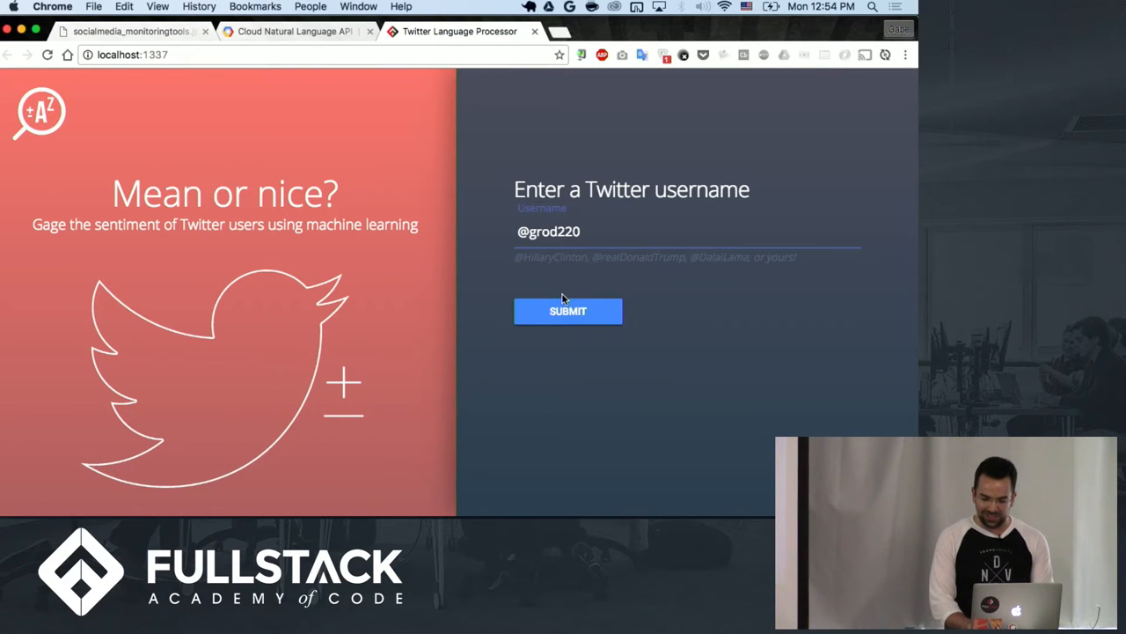
pyautogui.click(566, 310)
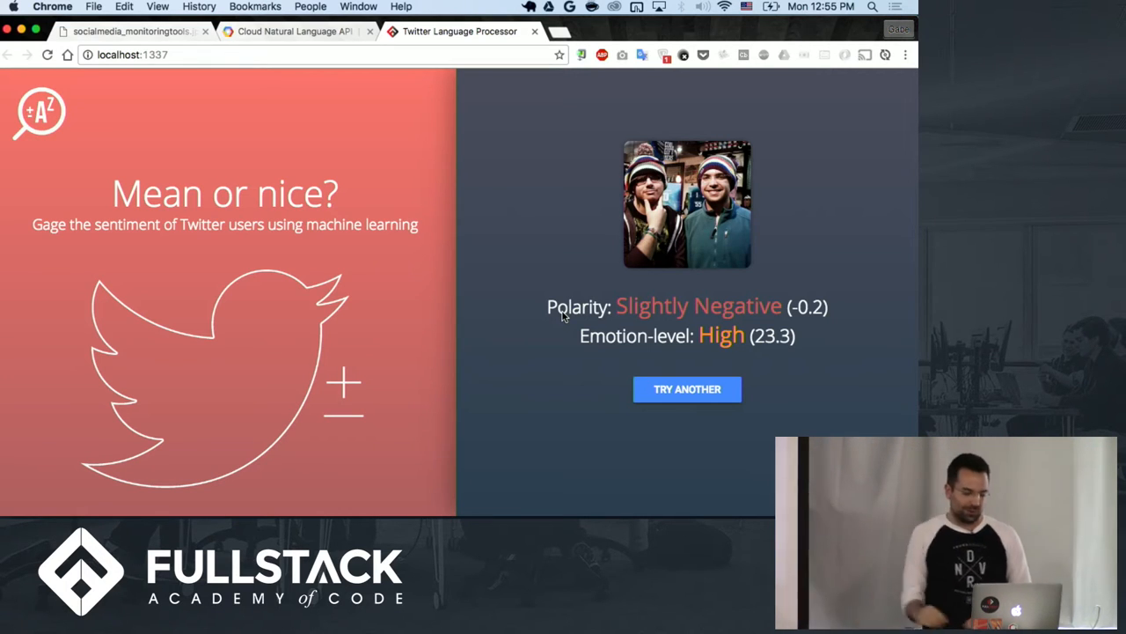
pyautogui.click(686, 389)
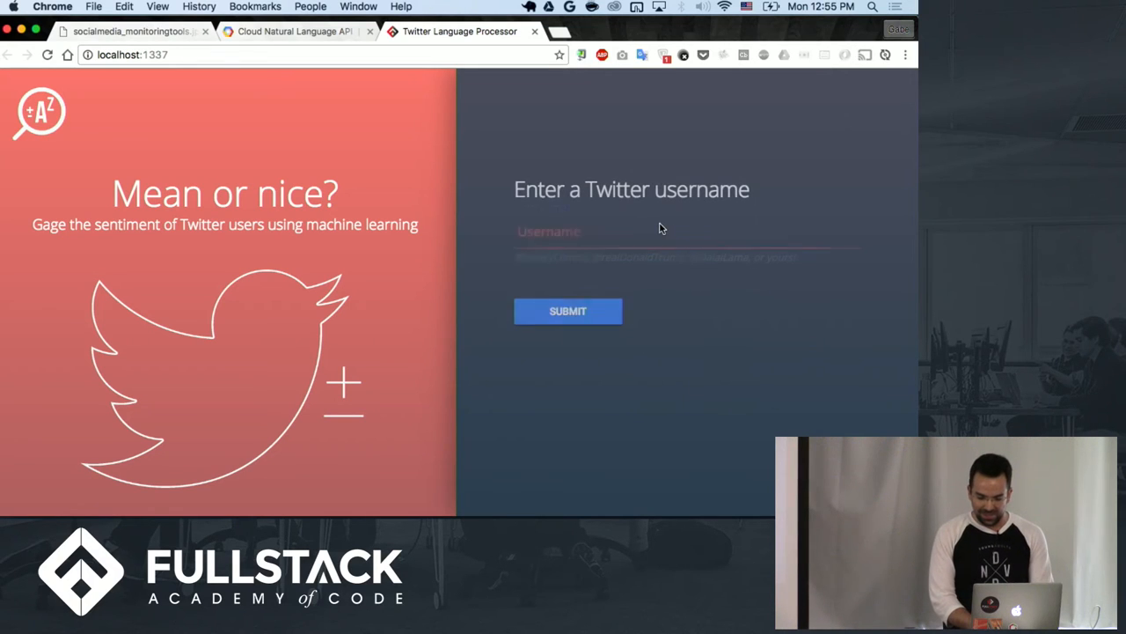
pyautogui.write('@cnn')
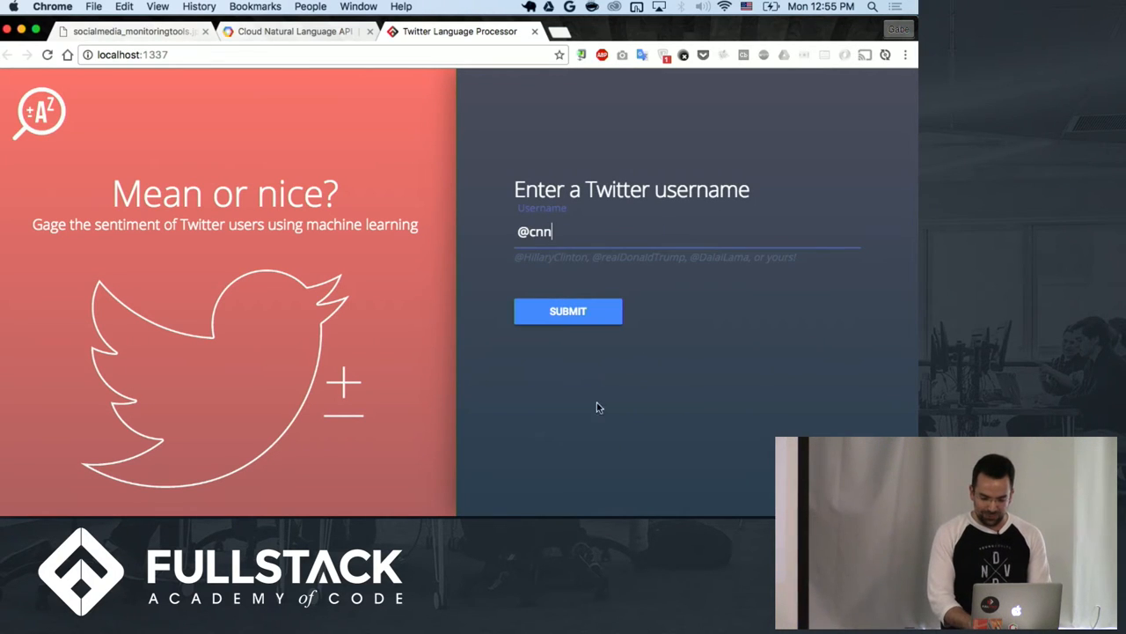
pyautogui.click(567, 309)
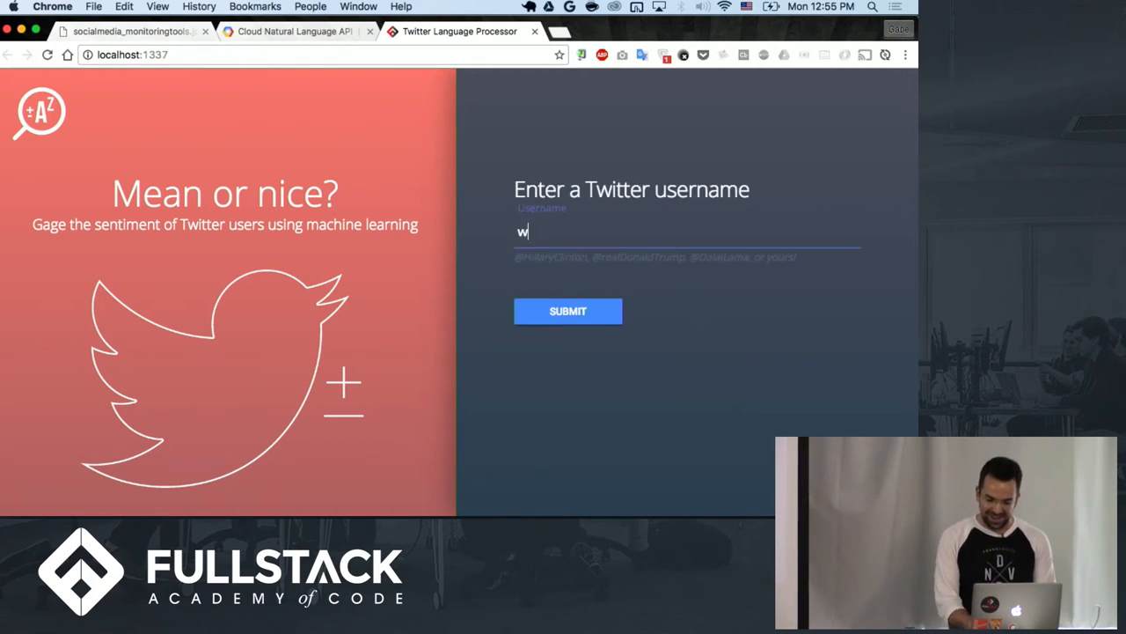
pyautogui.write('eathercha')
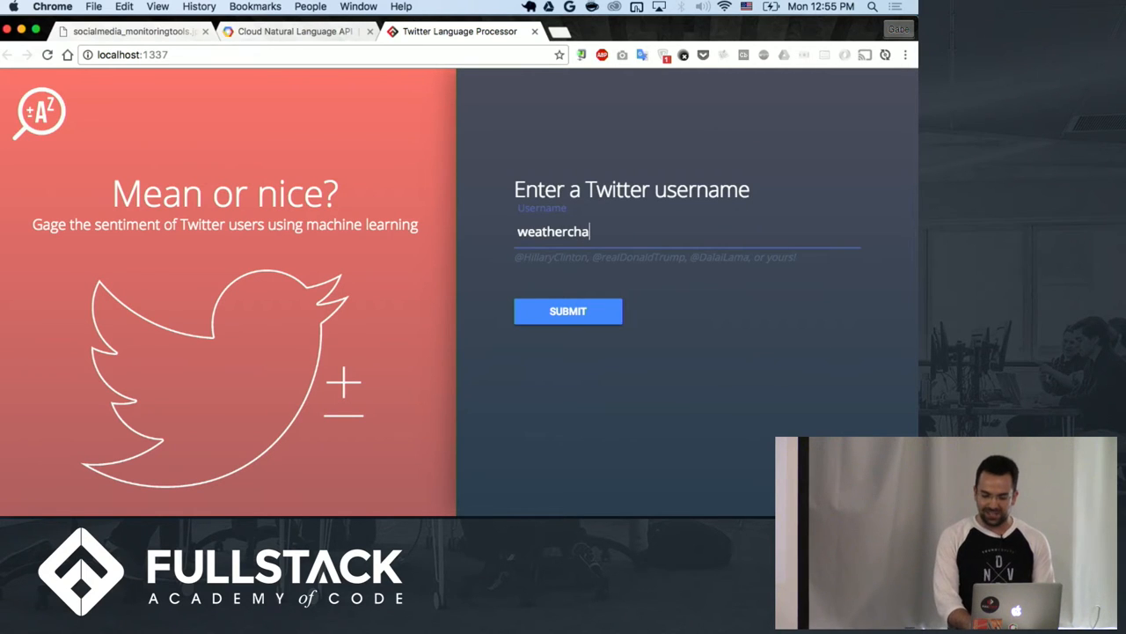
pyautogui.click(567, 309)
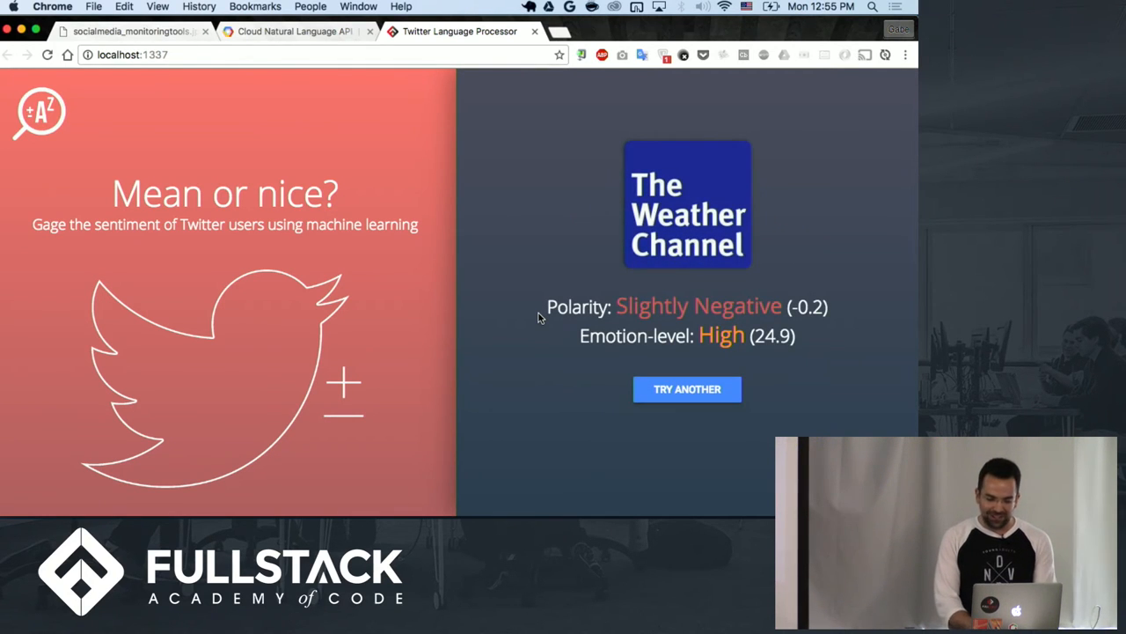
pyautogui.click(686, 204)
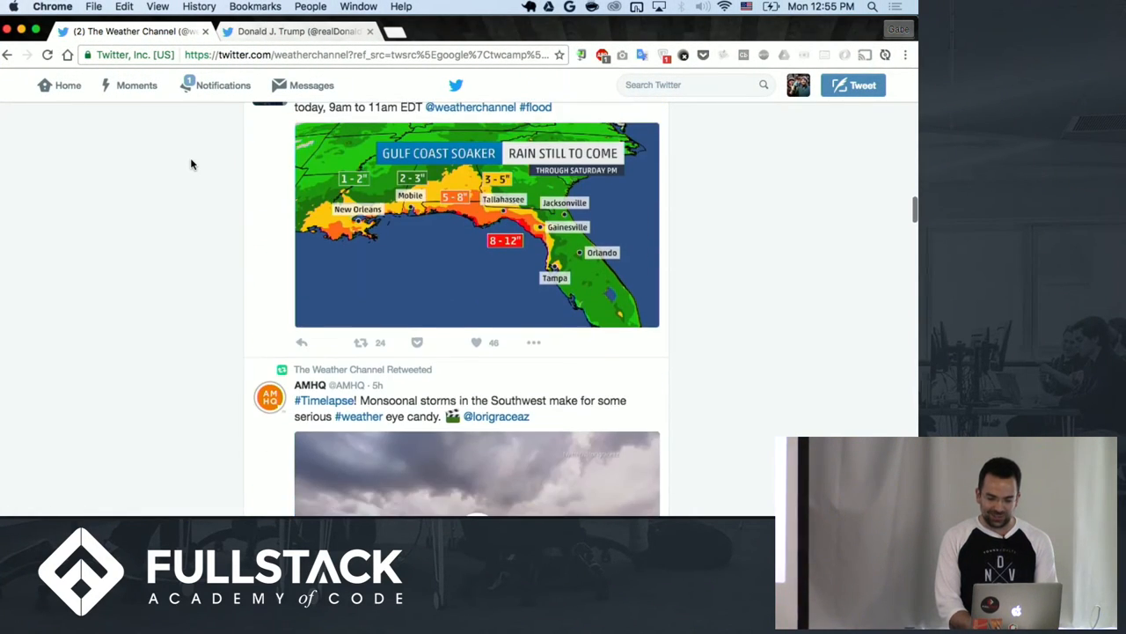
# Step: Browse The Weather Channel's flood and storm tweets, then reset the analyser for another username
pyautogui.scroll(-3)
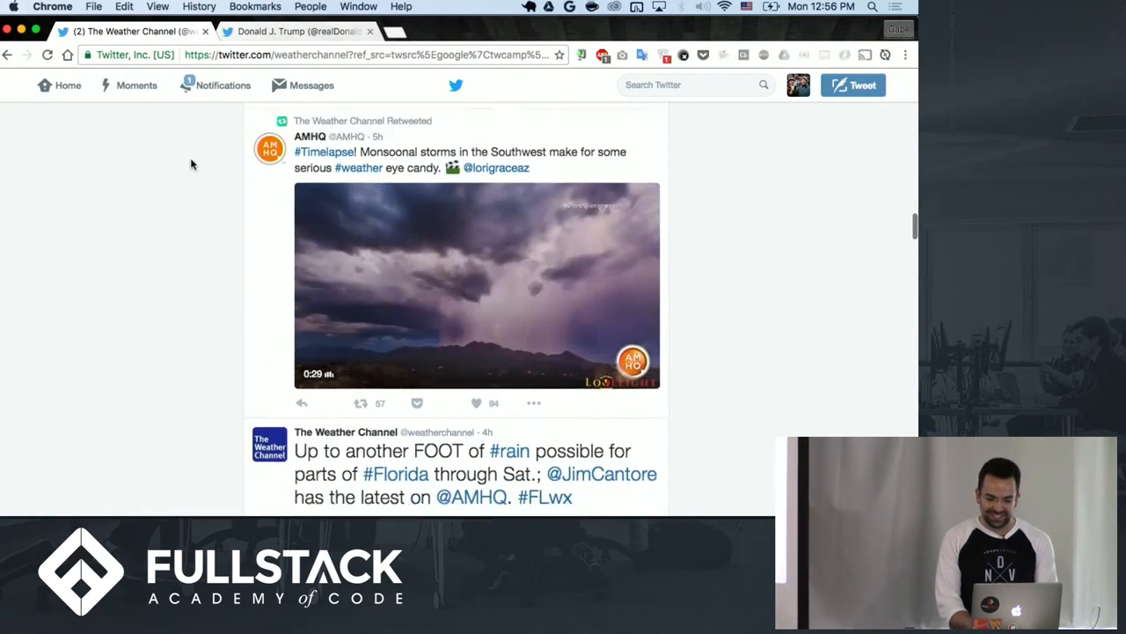
pyautogui.scroll(-3)
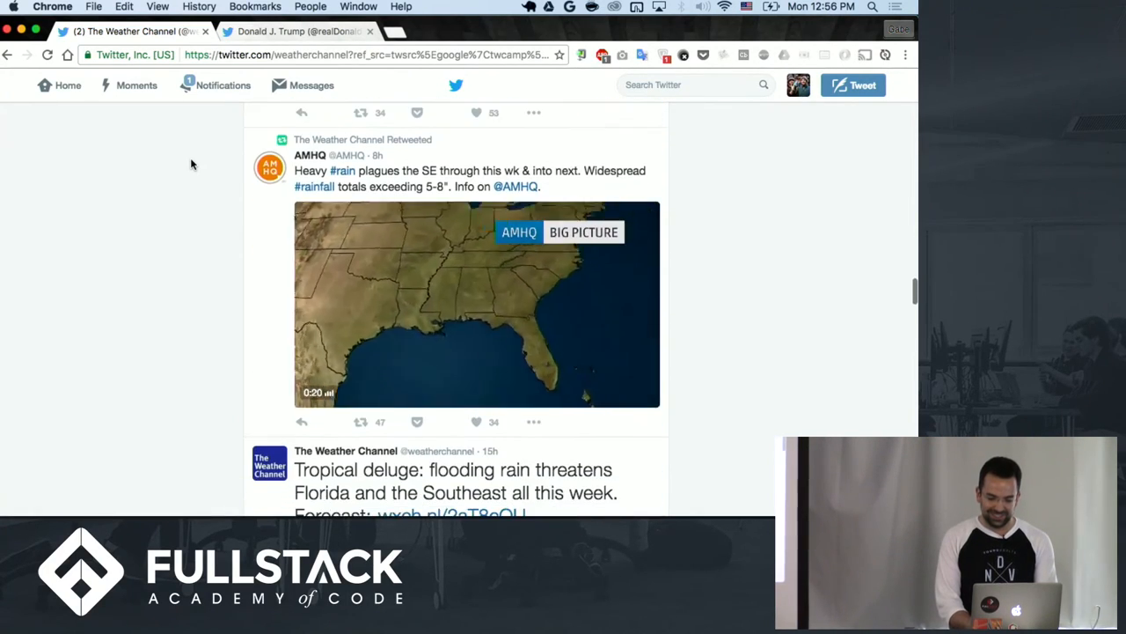
pyautogui.scroll(-3)
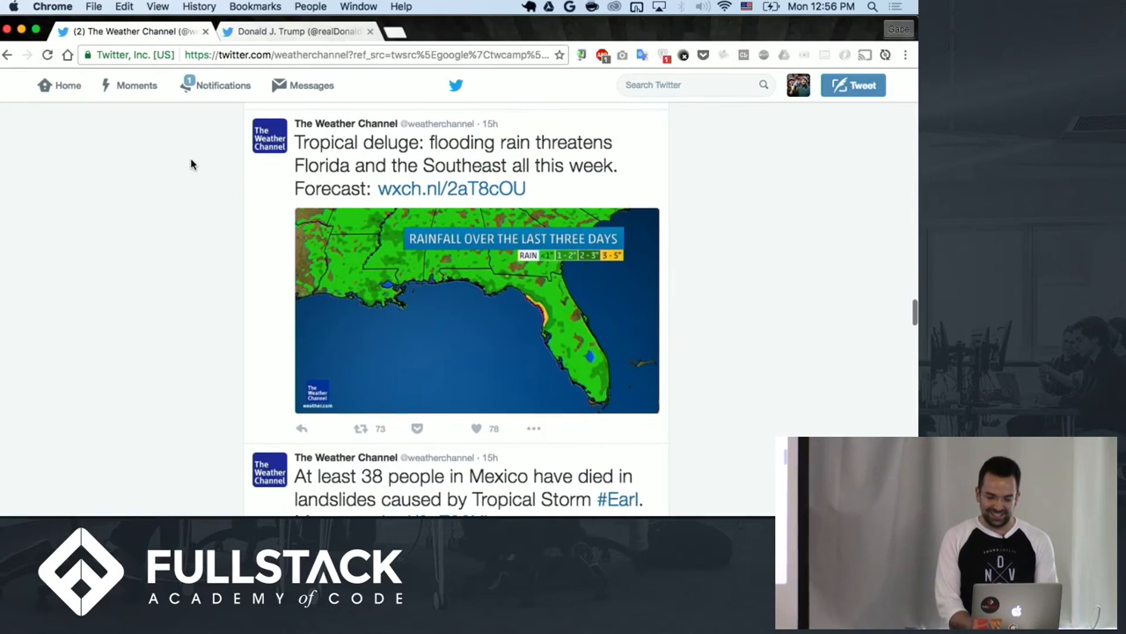
pyautogui.scroll(-3)
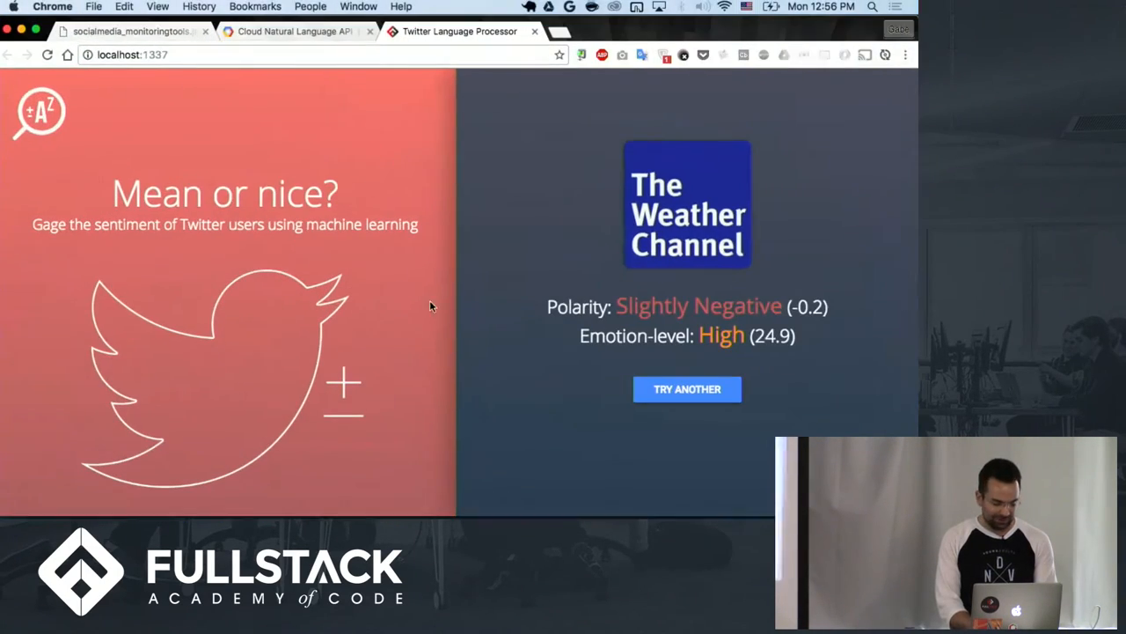
pyautogui.click(687, 389)
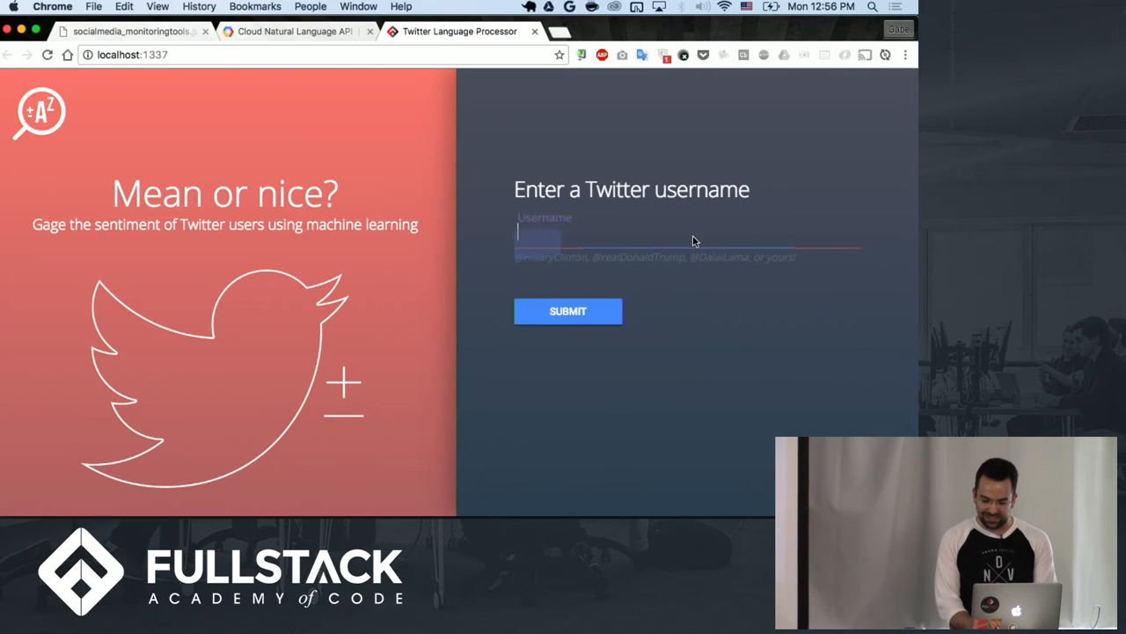
pyautogui.write('#')
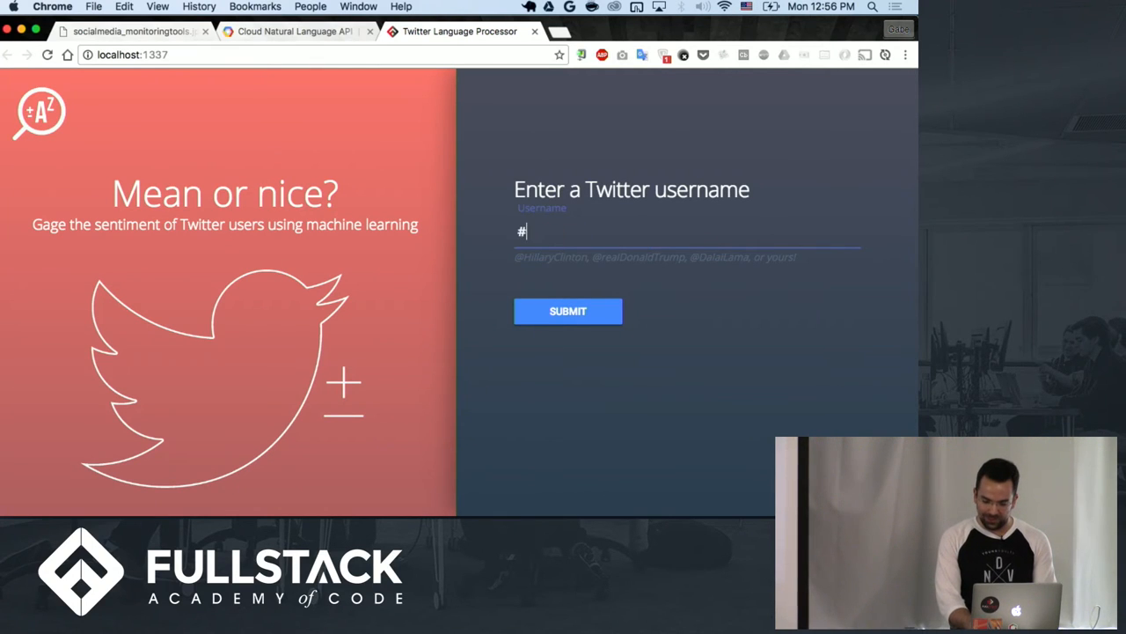
pyautogui.write('@dal')
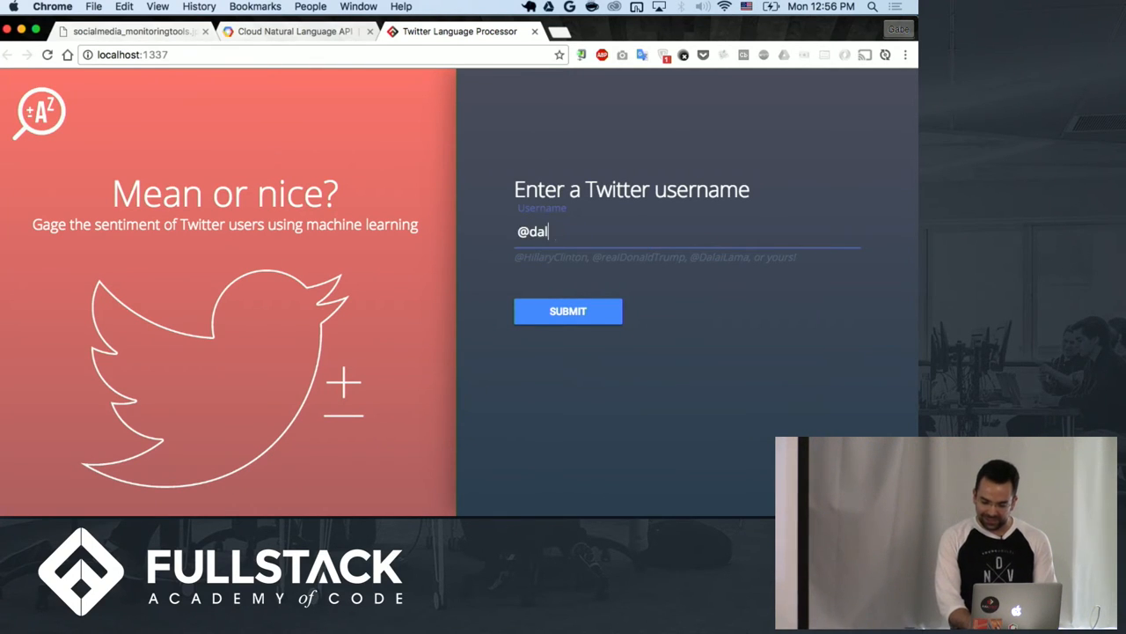
pyautogui.write('ailama')
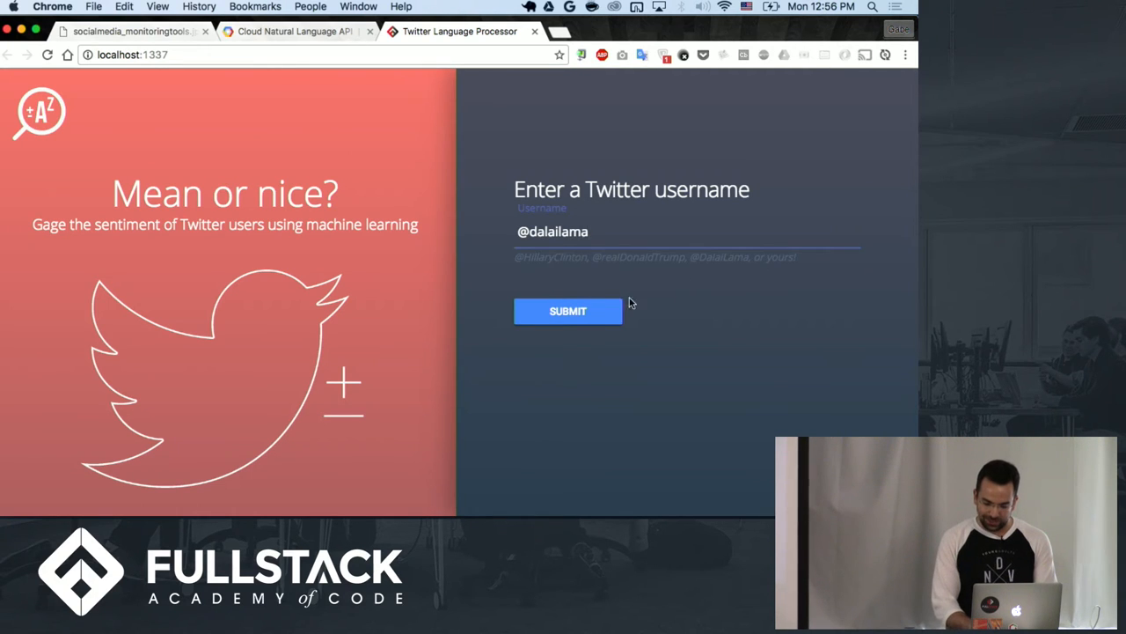
pyautogui.click(567, 310)
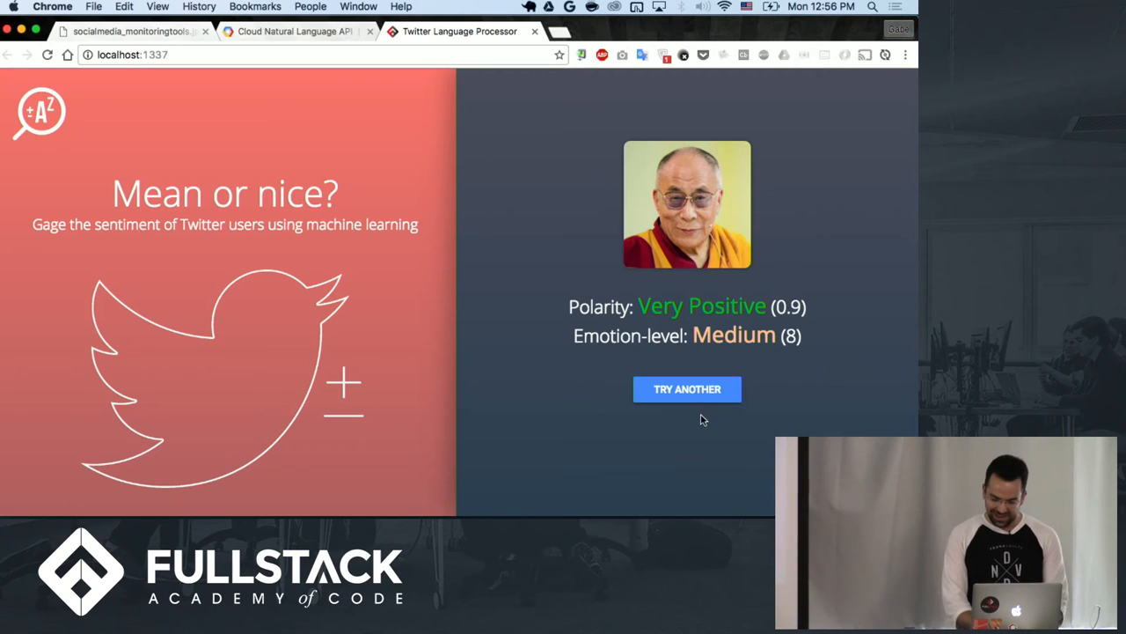
pyautogui.click(687, 389)
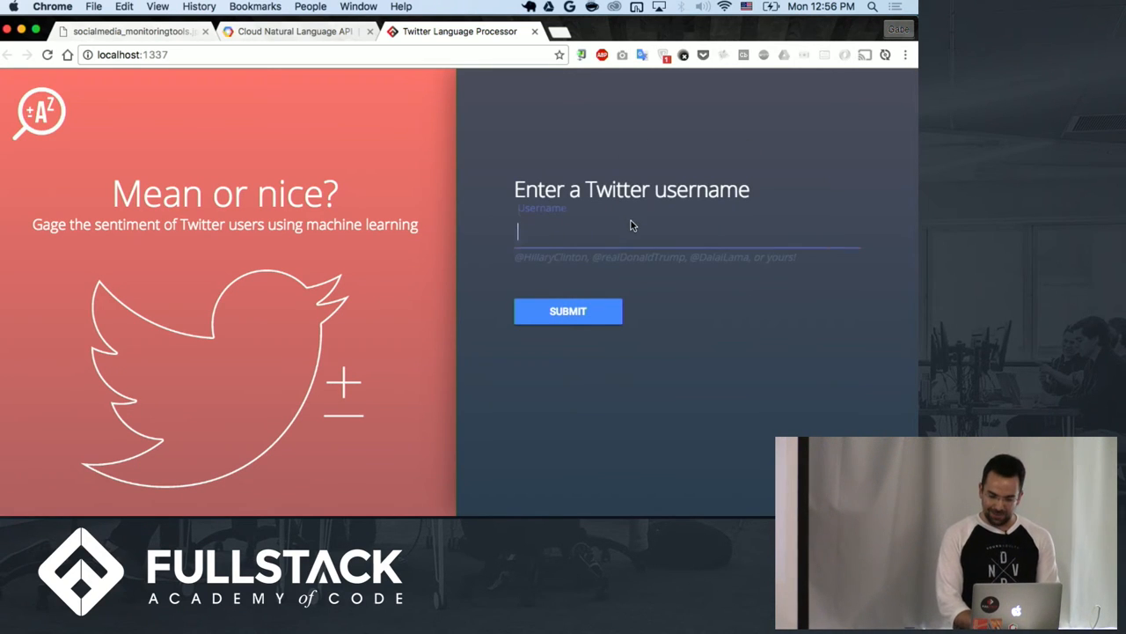
pyautogui.write('@snoopdo')
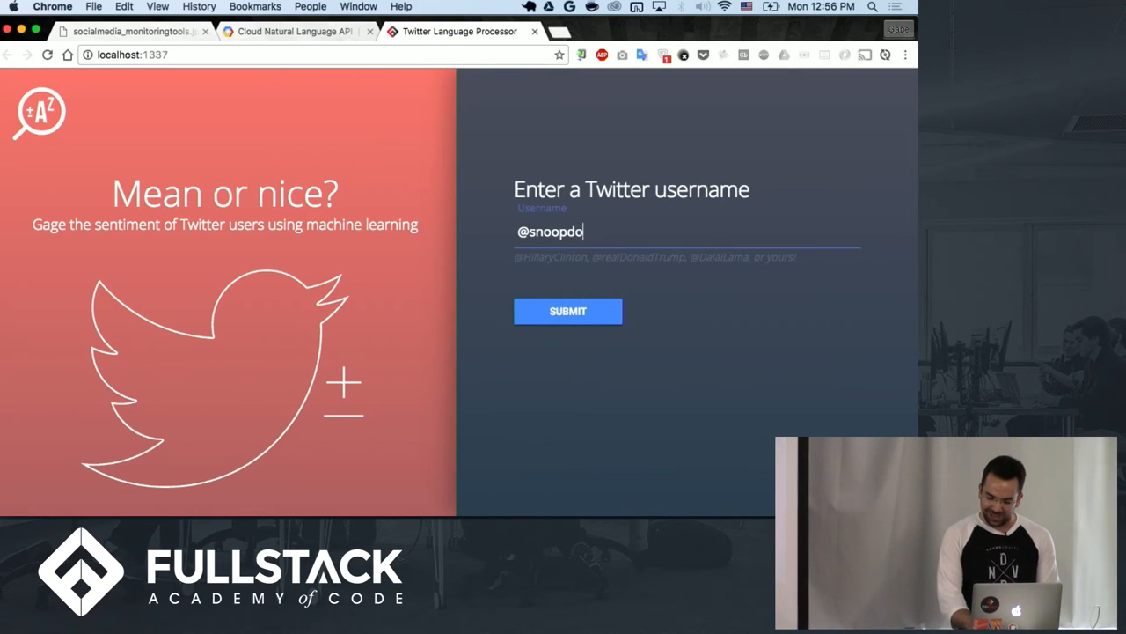
pyautogui.write('gg')
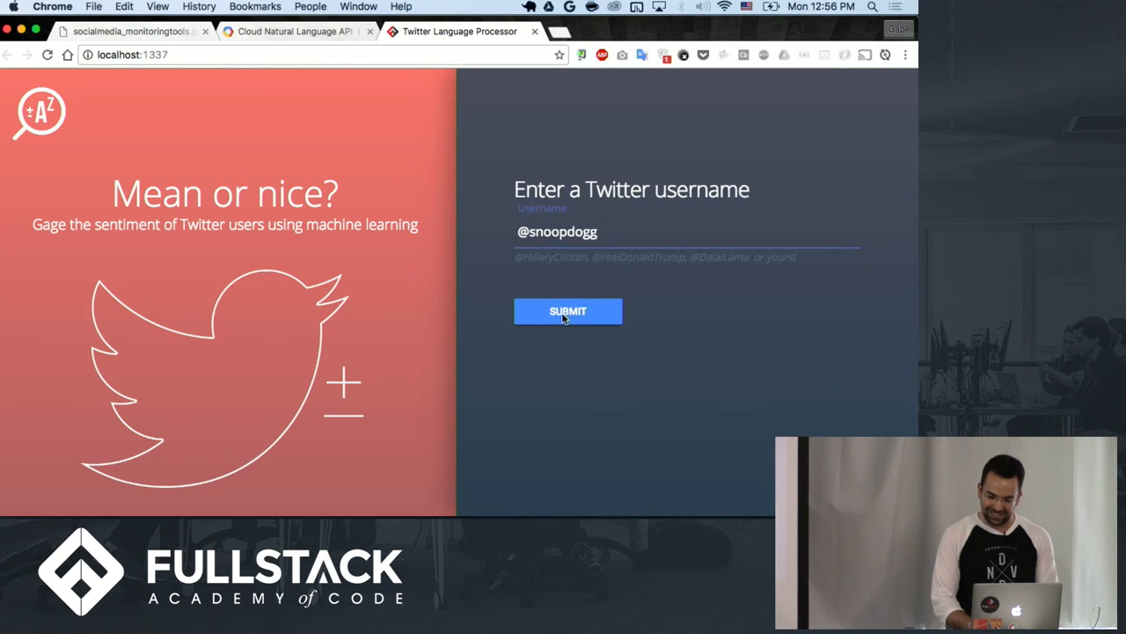
pyautogui.click(567, 310)
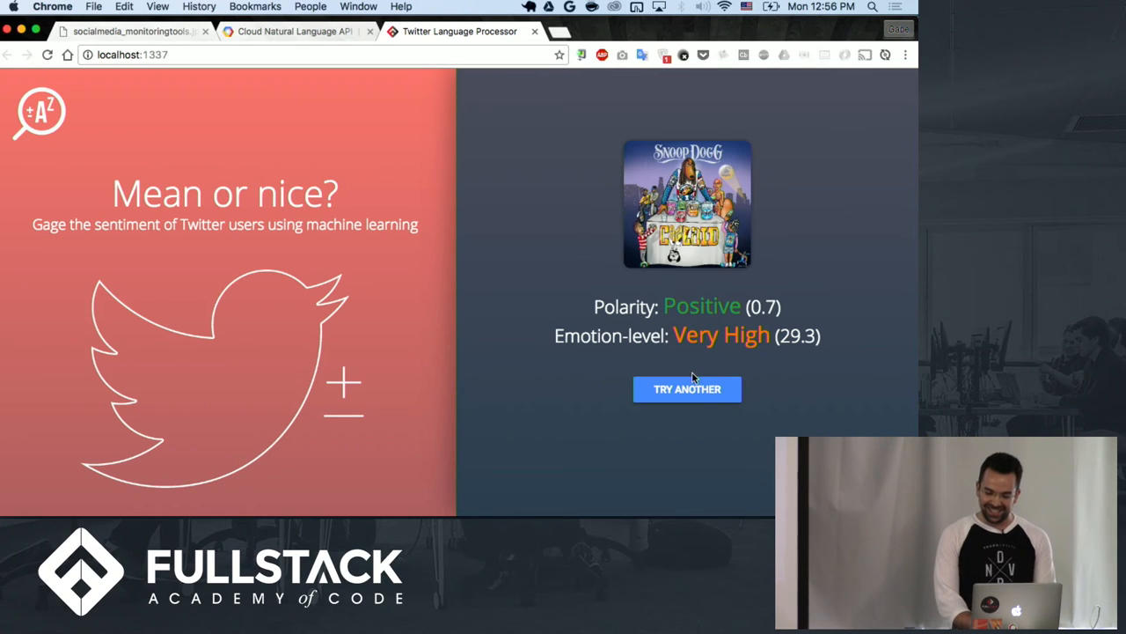
pyautogui.click(686, 389)
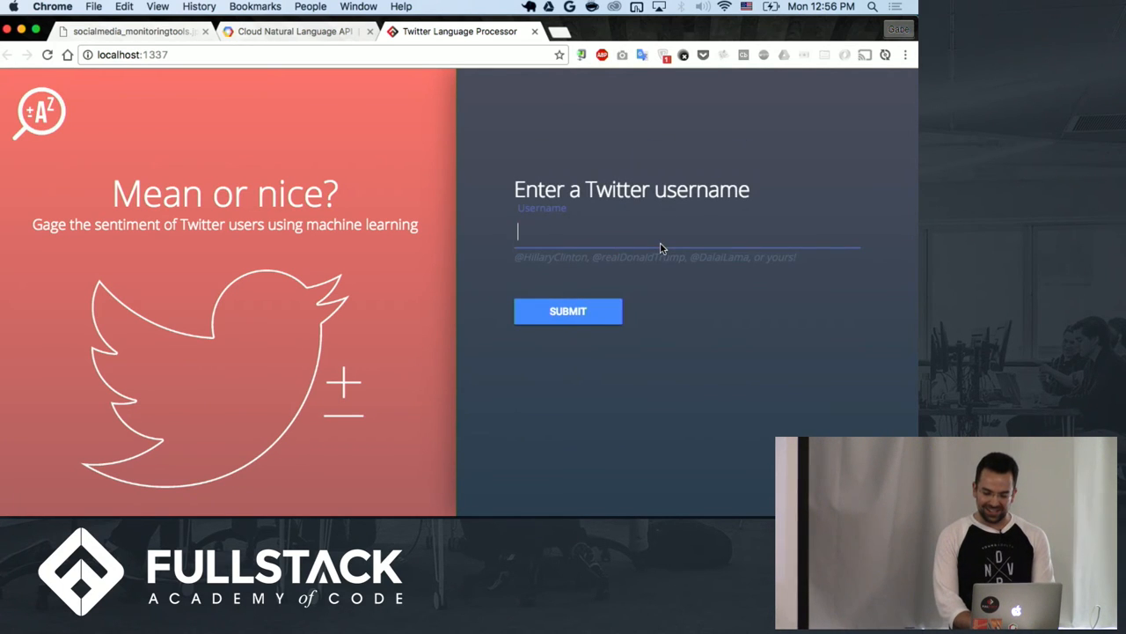
pyautogui.write('@')
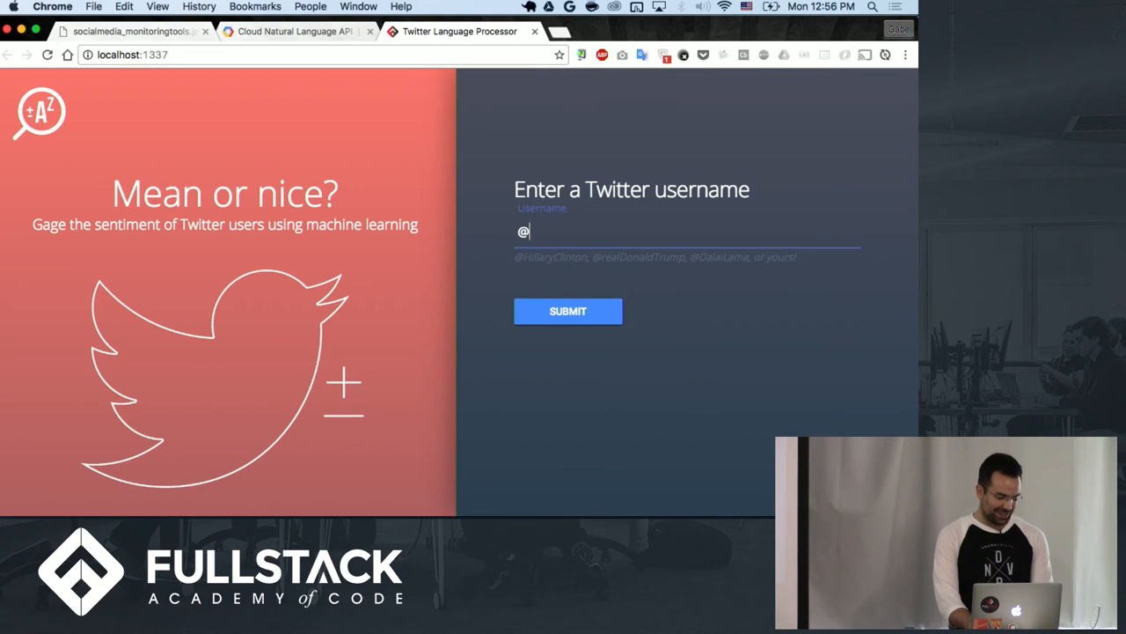
pyautogui.write('hillar')
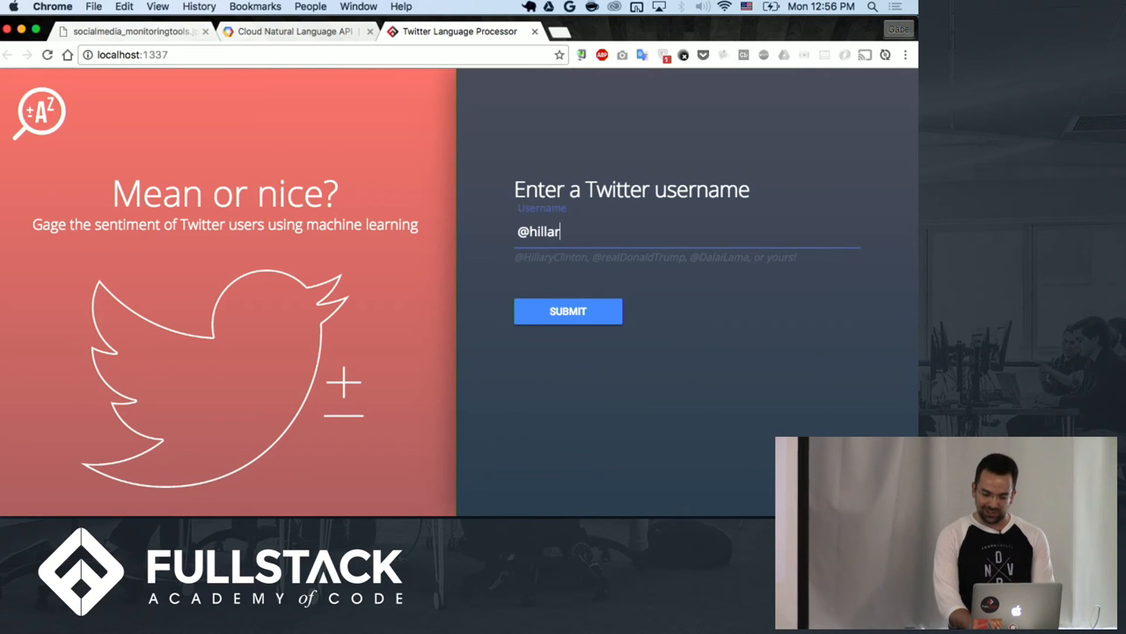
pyautogui.write('yclinton')
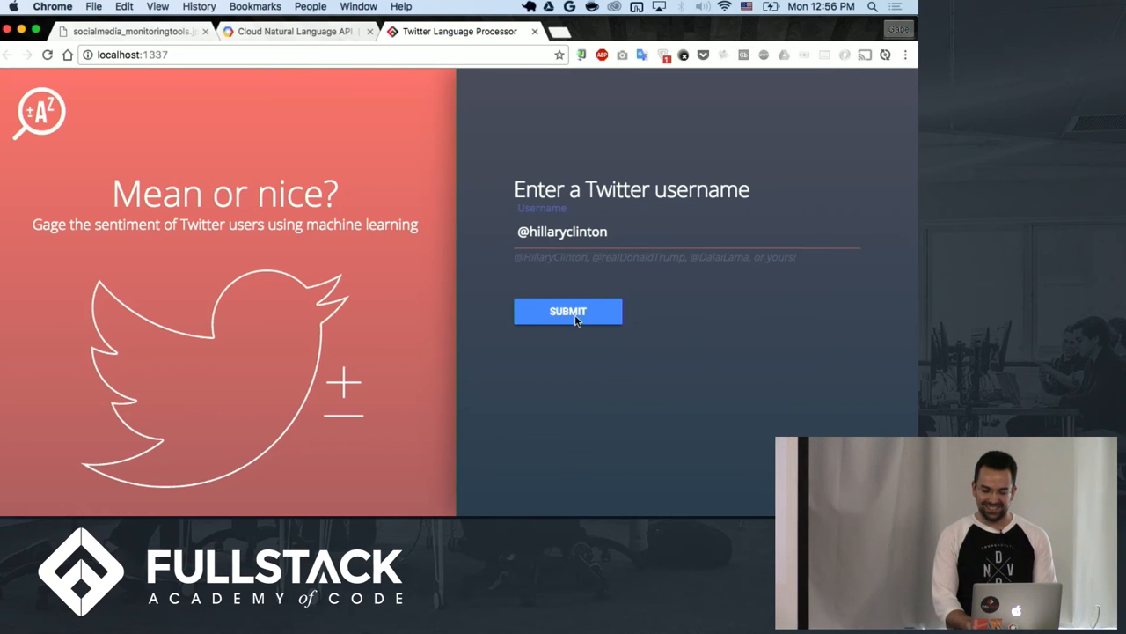
pyautogui.click(566, 310)
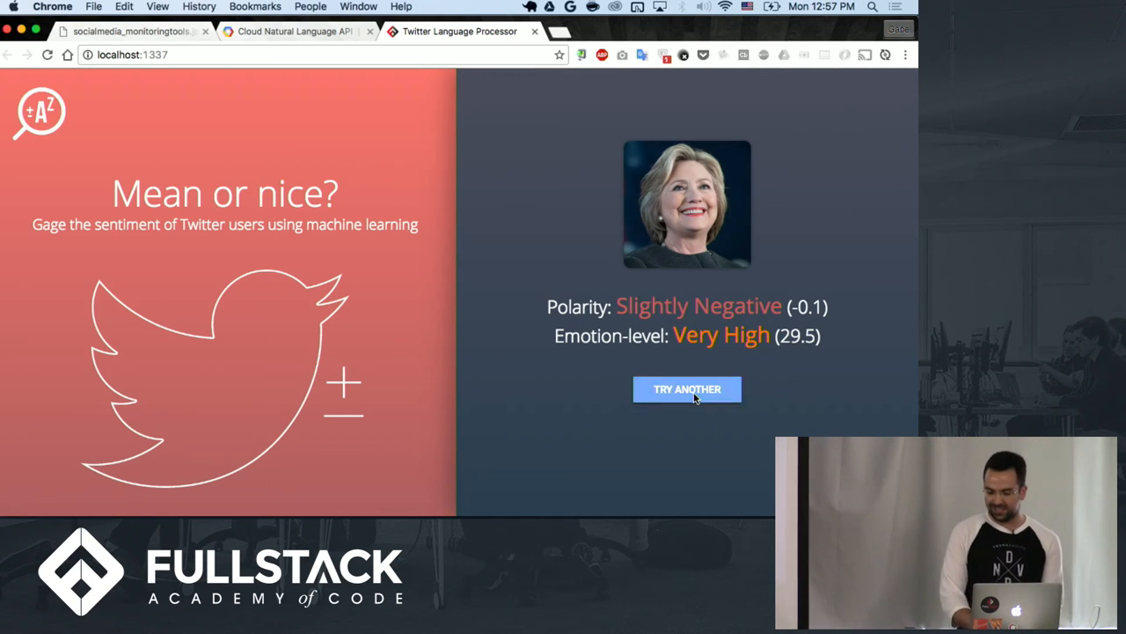
pyautogui.click(686, 389)
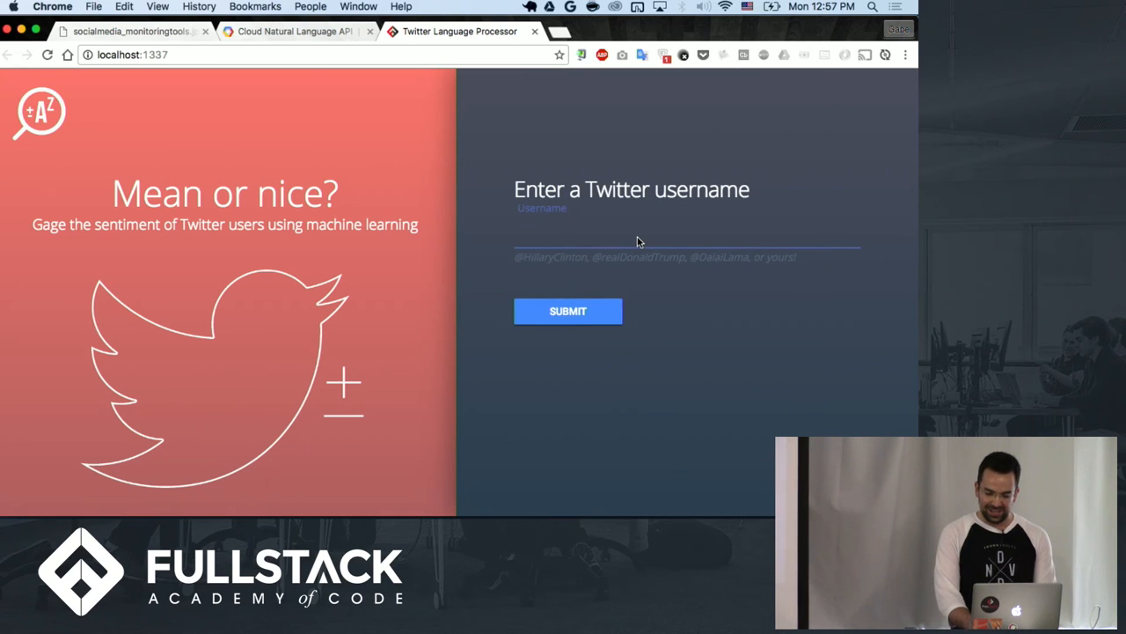
pyautogui.write('@realDonald')
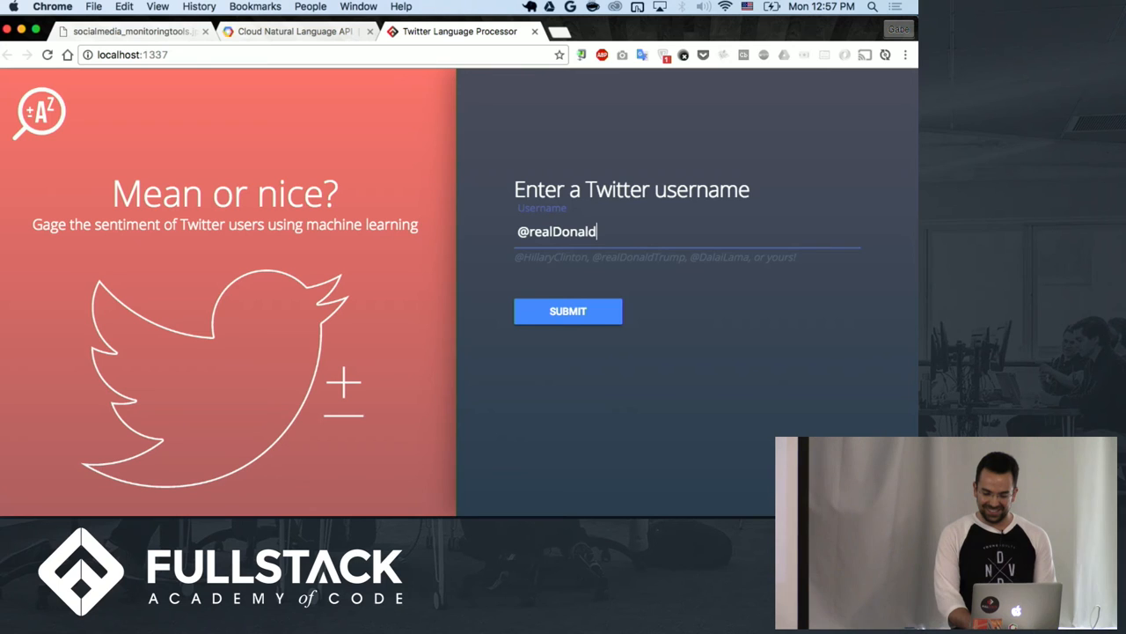
pyautogui.click(567, 310)
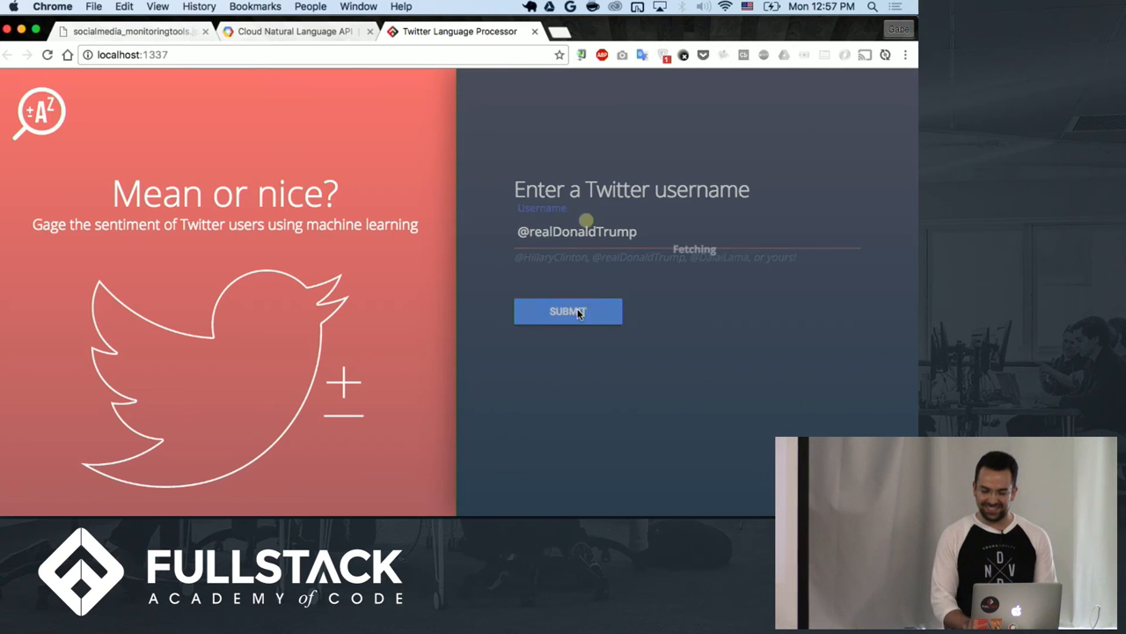
pyautogui.click(567, 310)
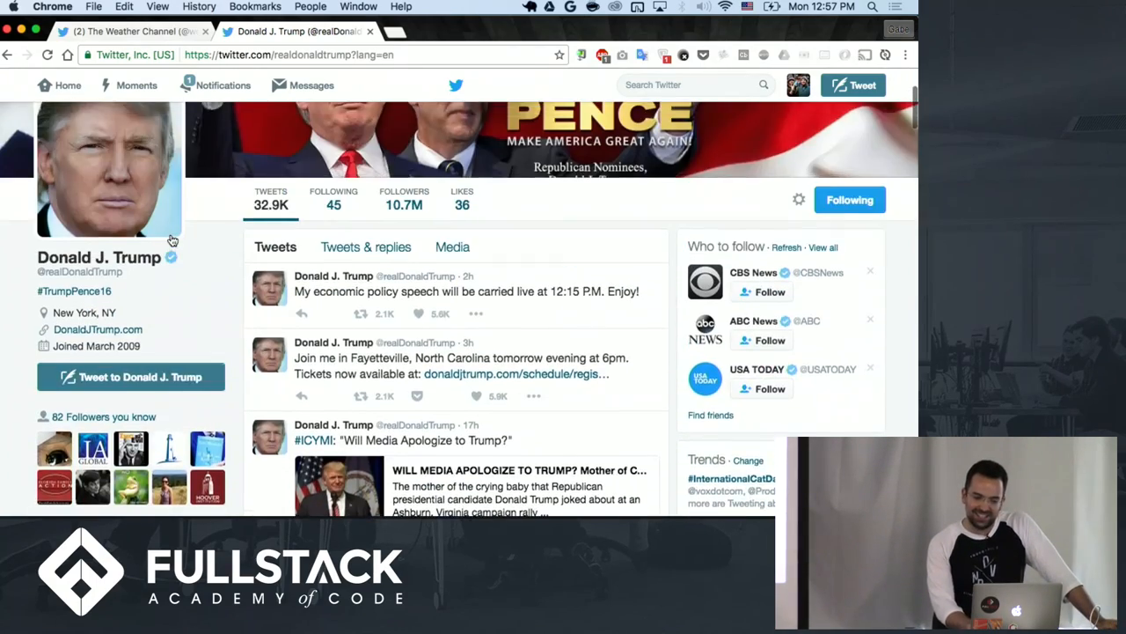
# Step: Browse Donald Trump's tweets, return to his Neutral, Very High emotion result and reset the form
pyautogui.scroll(-3)
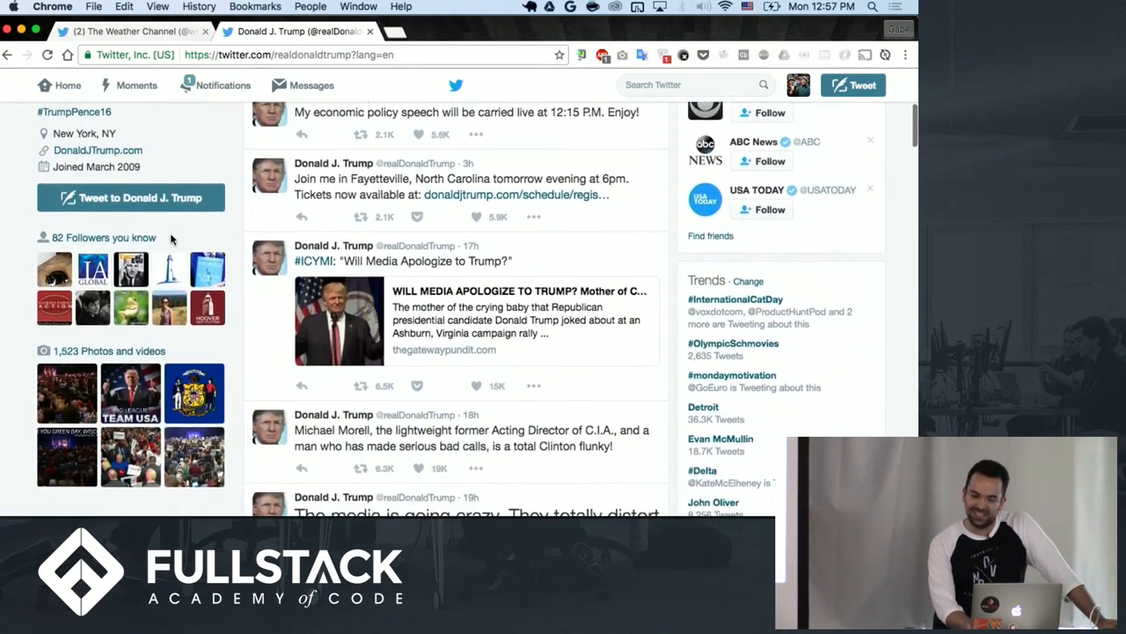
pyautogui.scroll(-3)
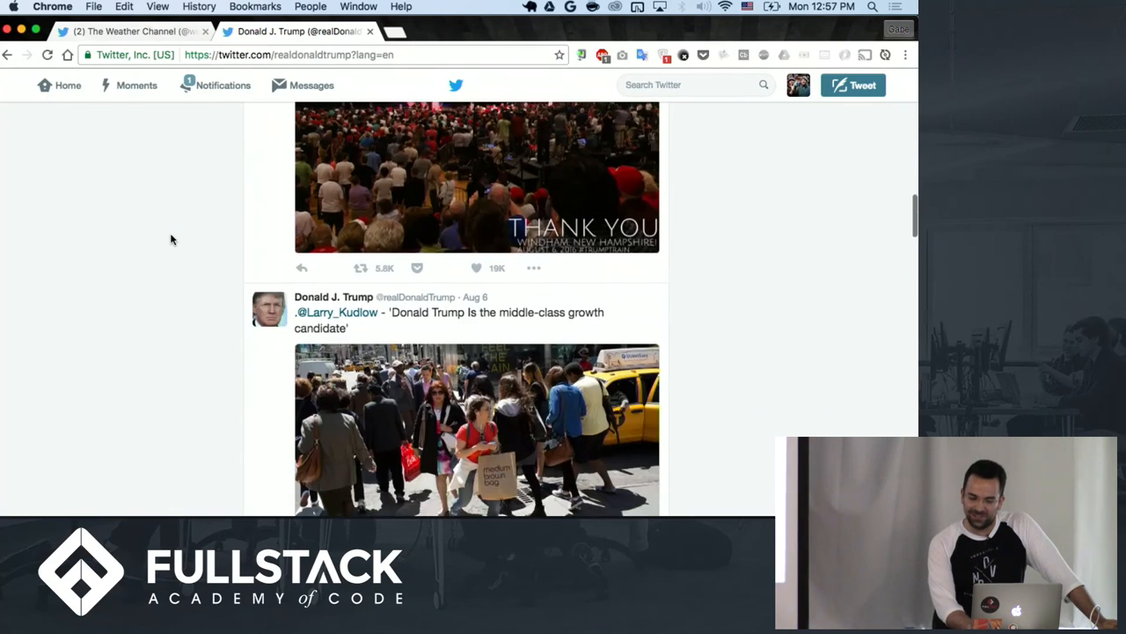
pyautogui.scroll(-3)
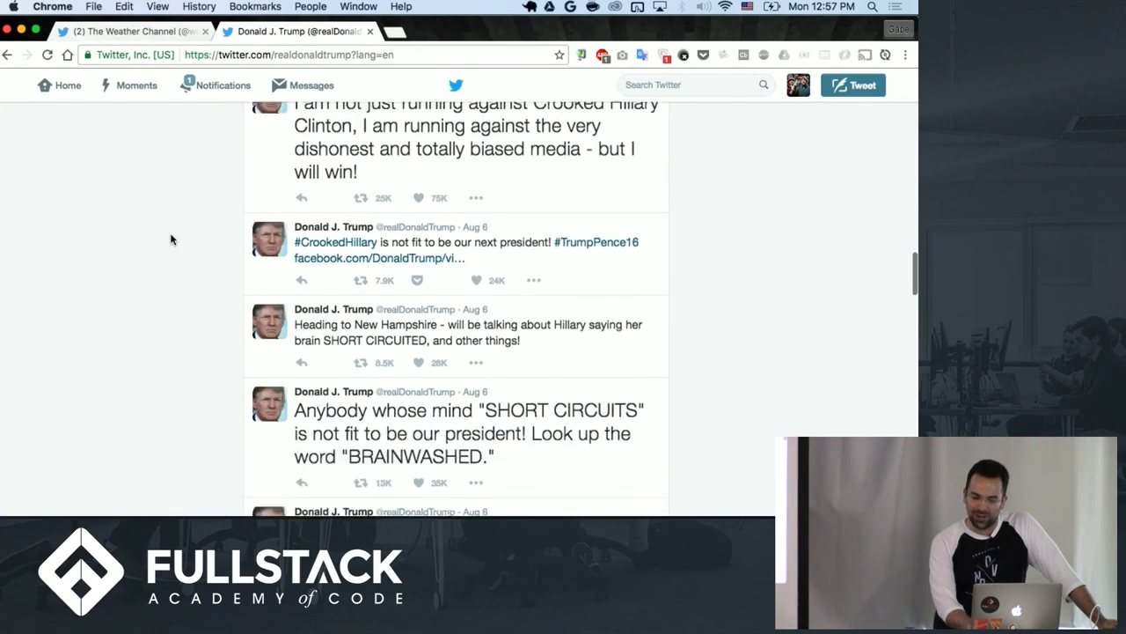
pyautogui.scroll(-3)
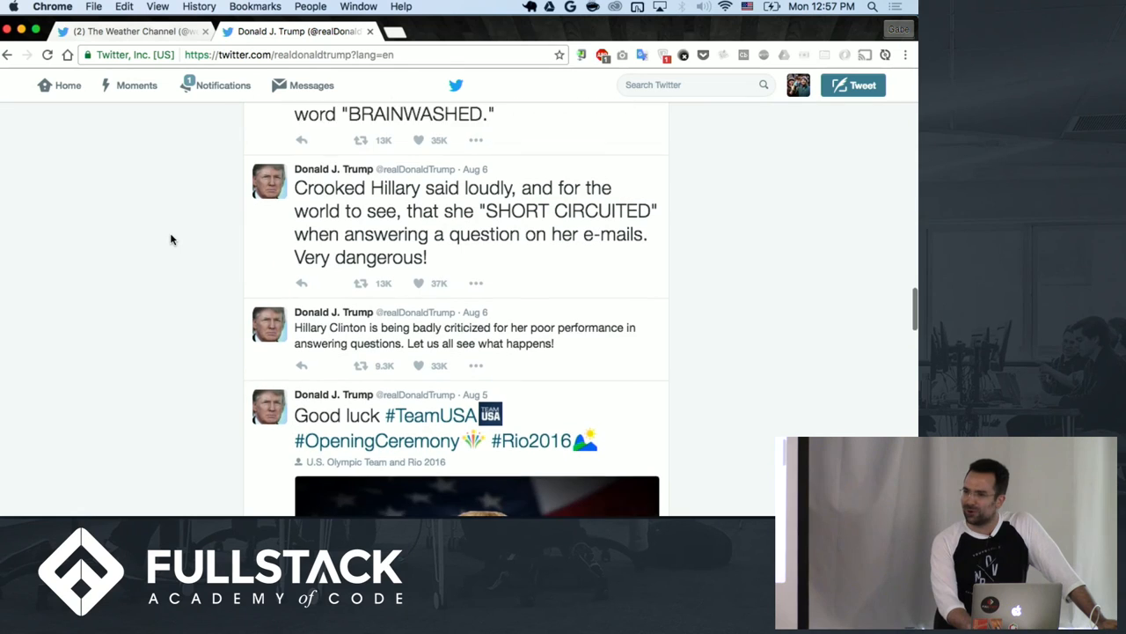
pyautogui.scroll(-3)
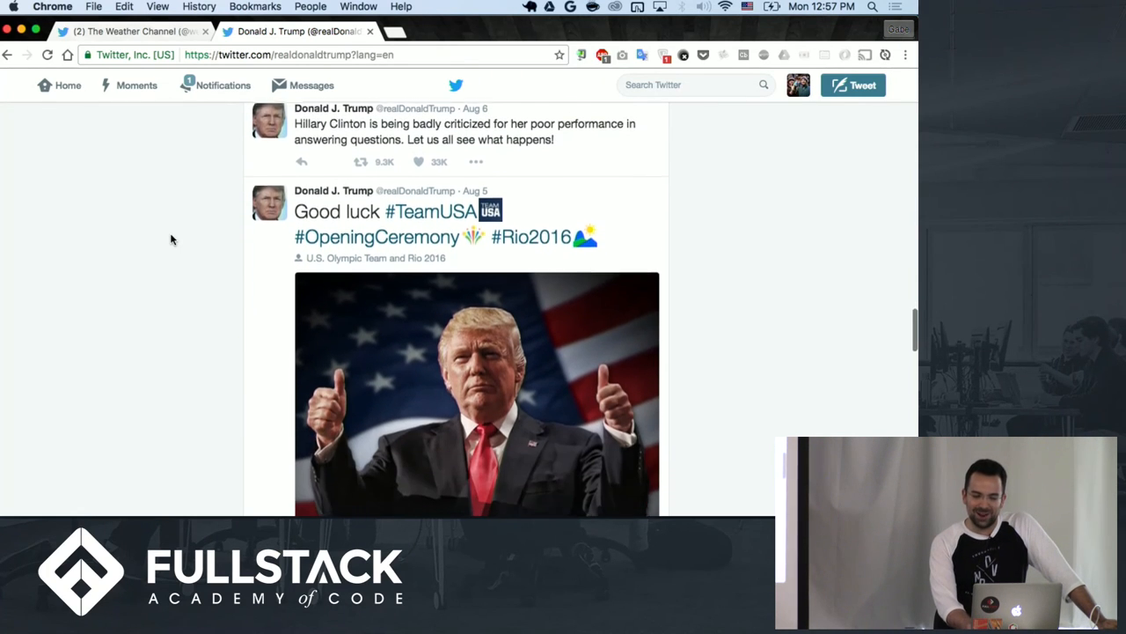
pyautogui.scroll(-3)
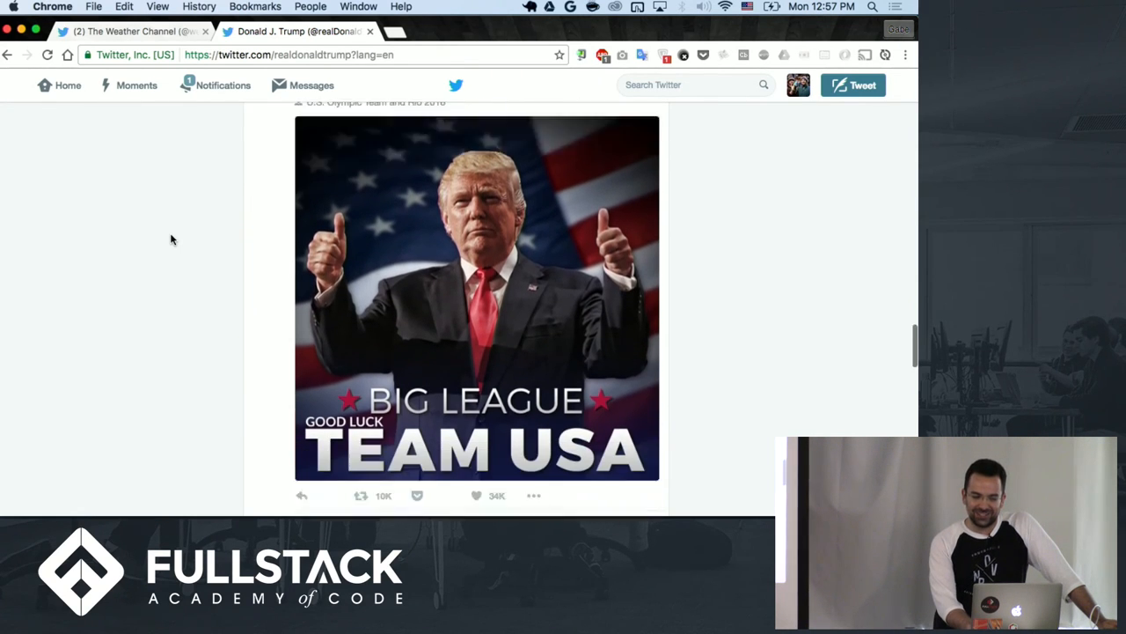
pyautogui.scroll(-3)
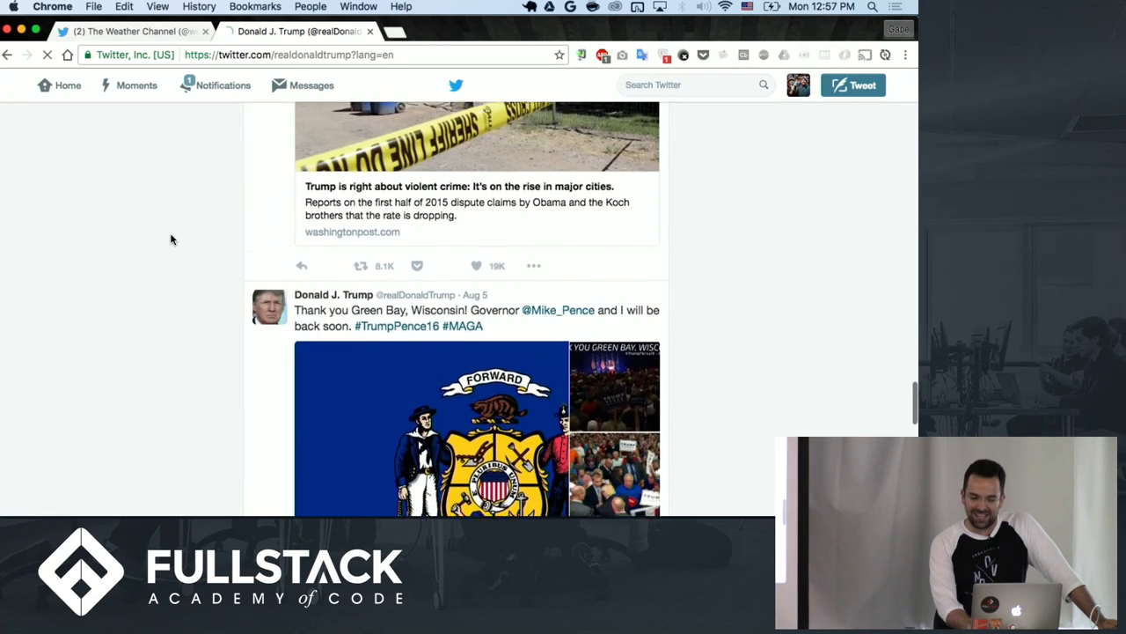
pyautogui.scroll(-3)
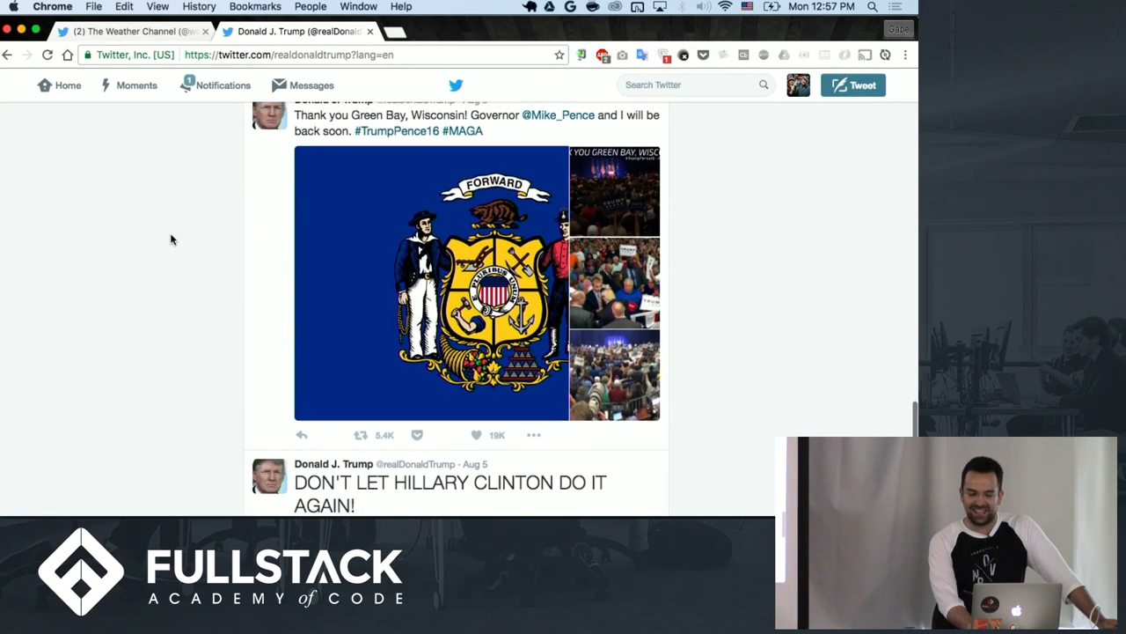
pyautogui.scroll(-3)
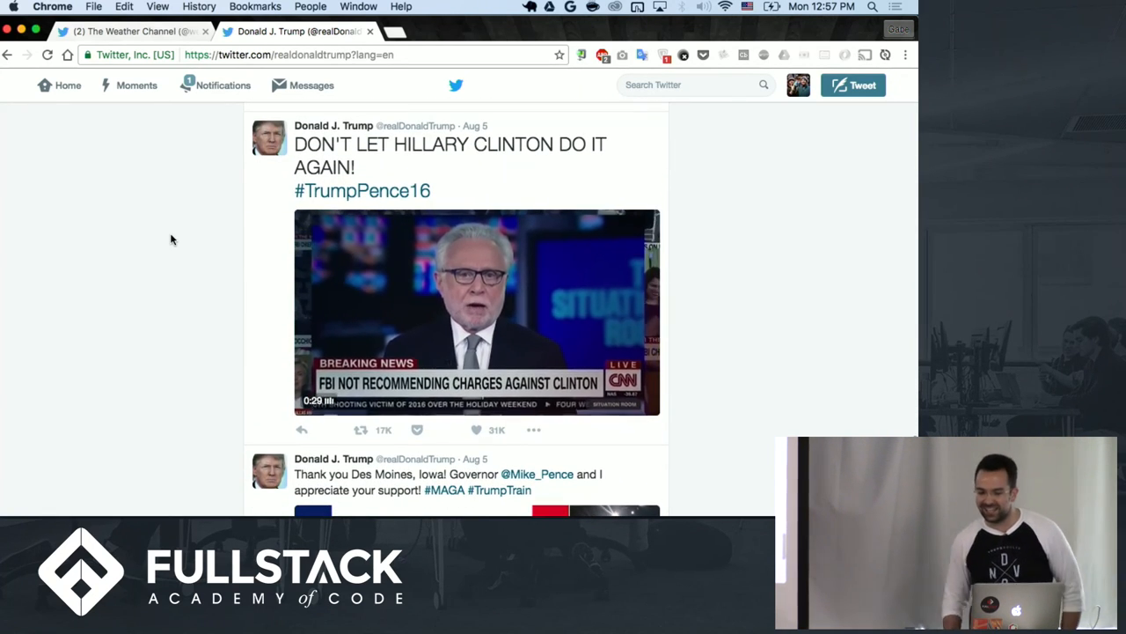
pyautogui.click(458, 31)
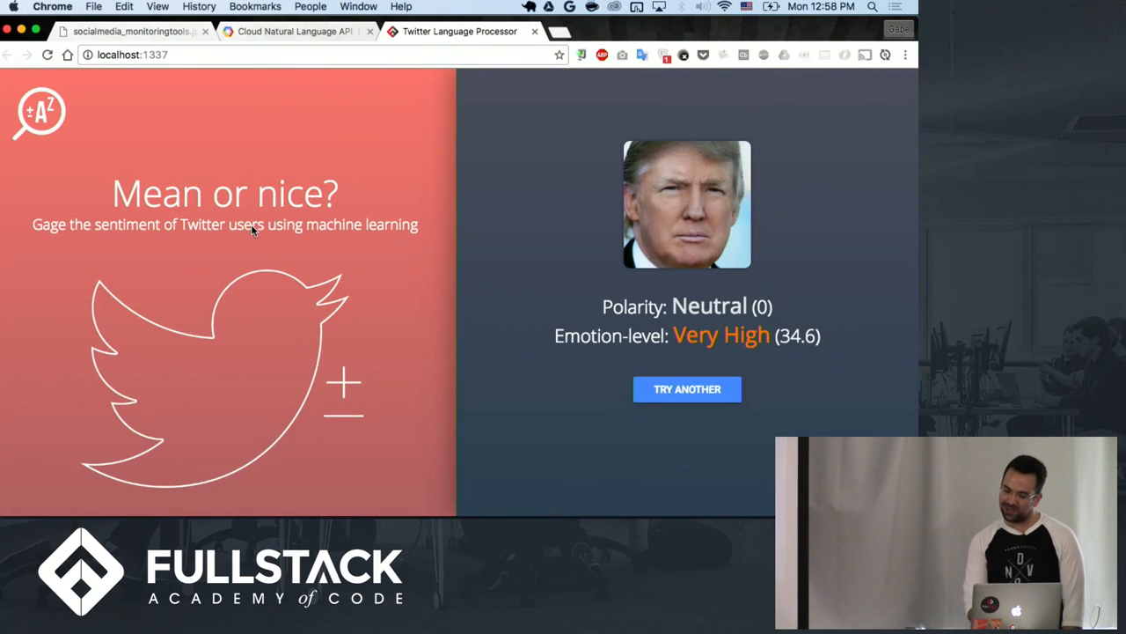
pyautogui.click(686, 389)
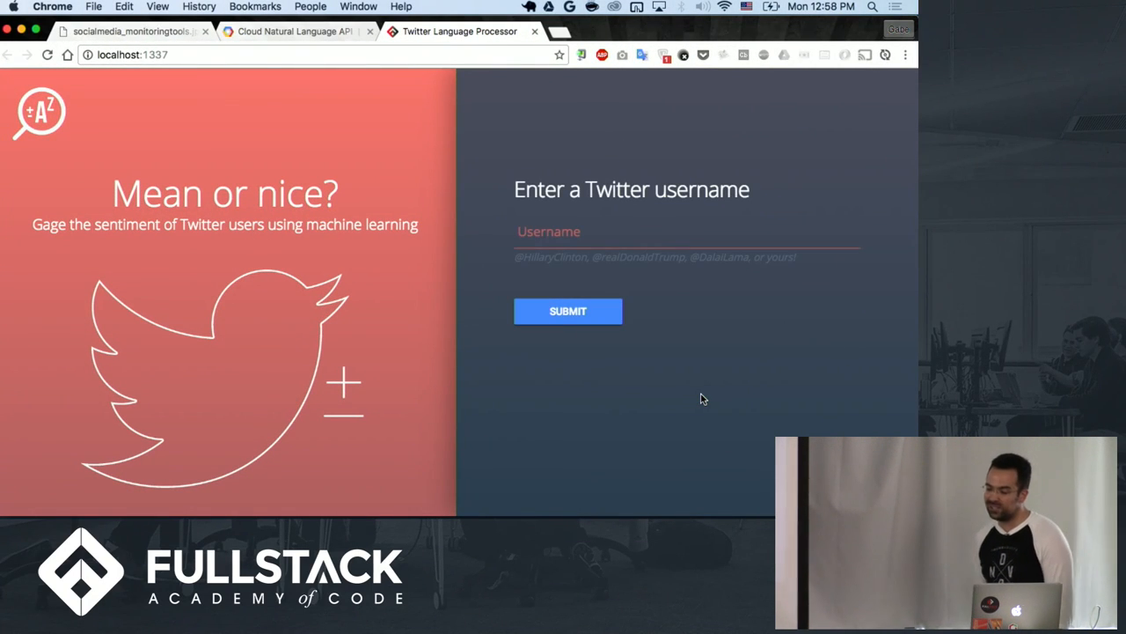